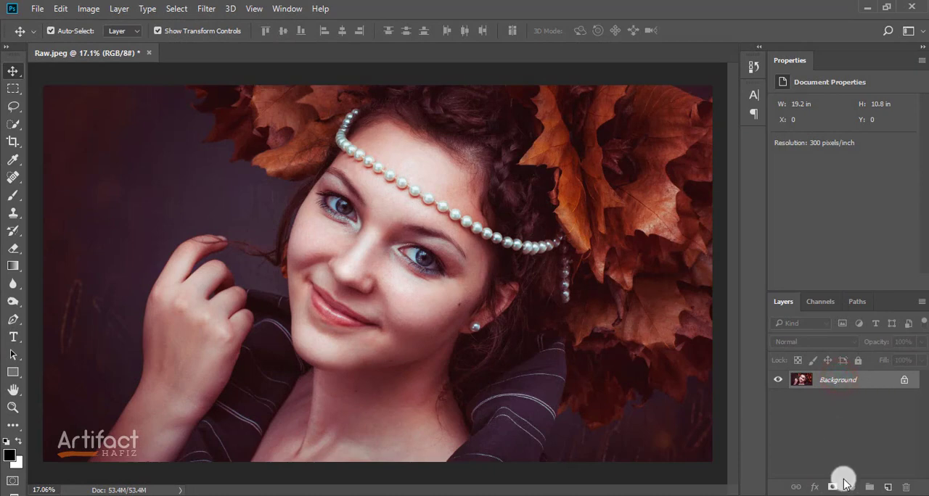
Step: Add a Brightness/Contrast adjustment layer with Brightness raised to 116 and Contrast tweaked
click(851, 488)
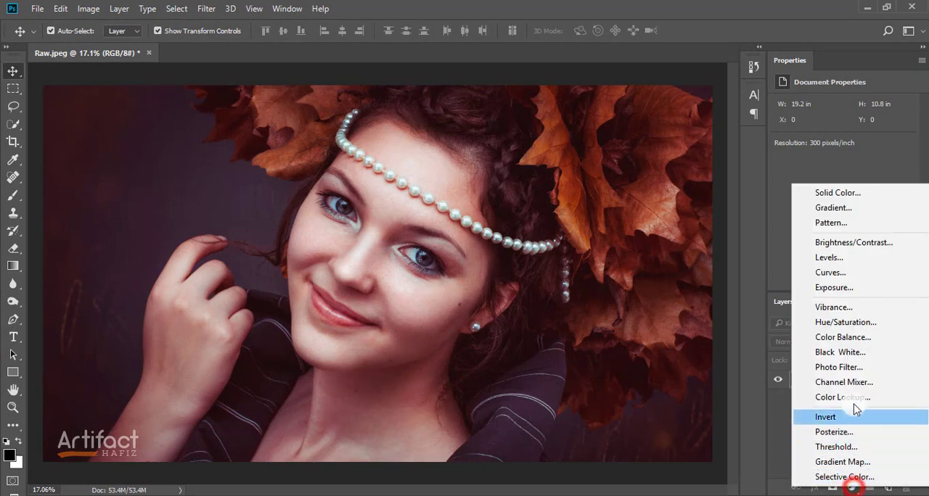
click(853, 243)
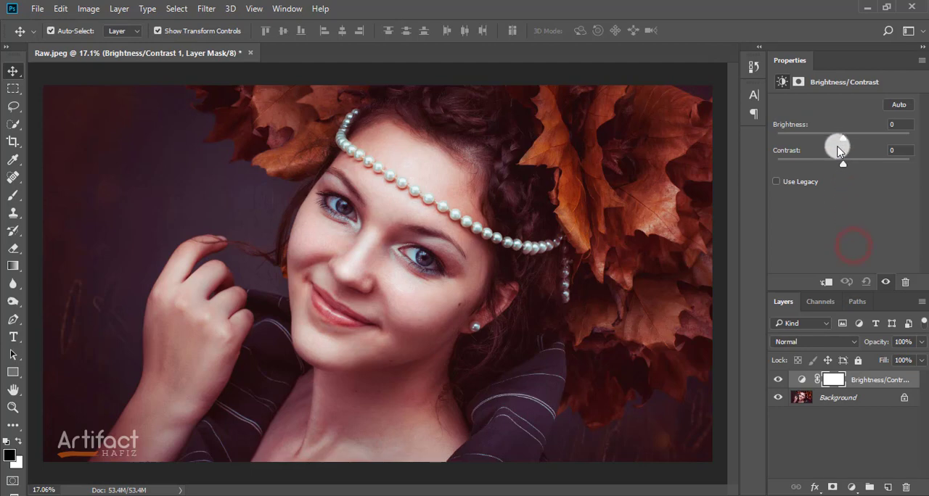
drag(836, 143, 870, 136)
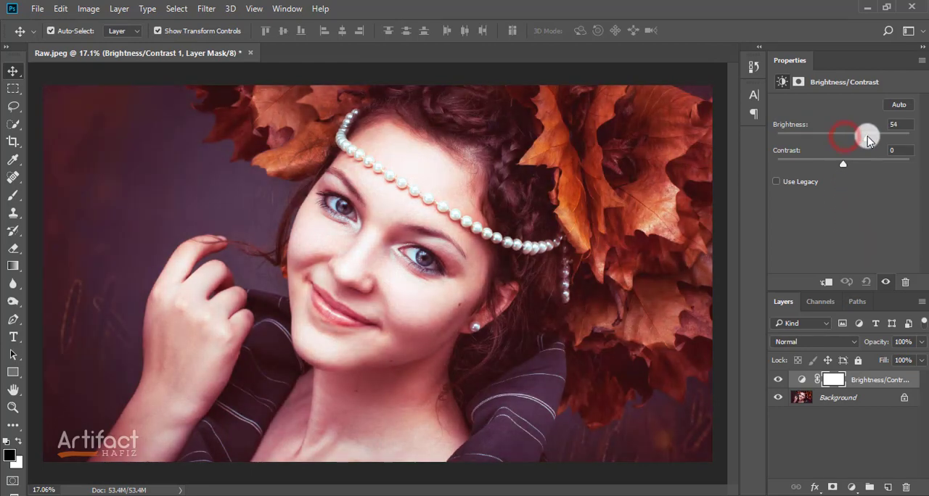
drag(845, 137, 897, 138)
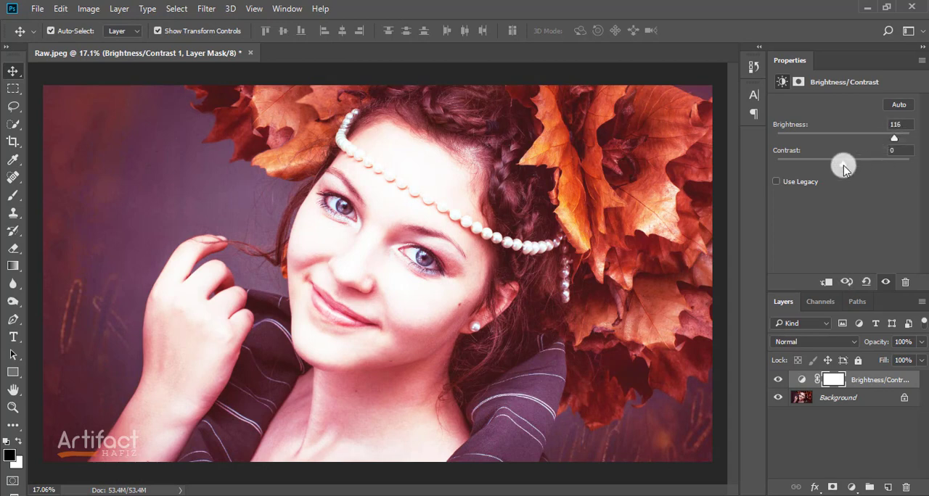
drag(843, 163, 895, 163)
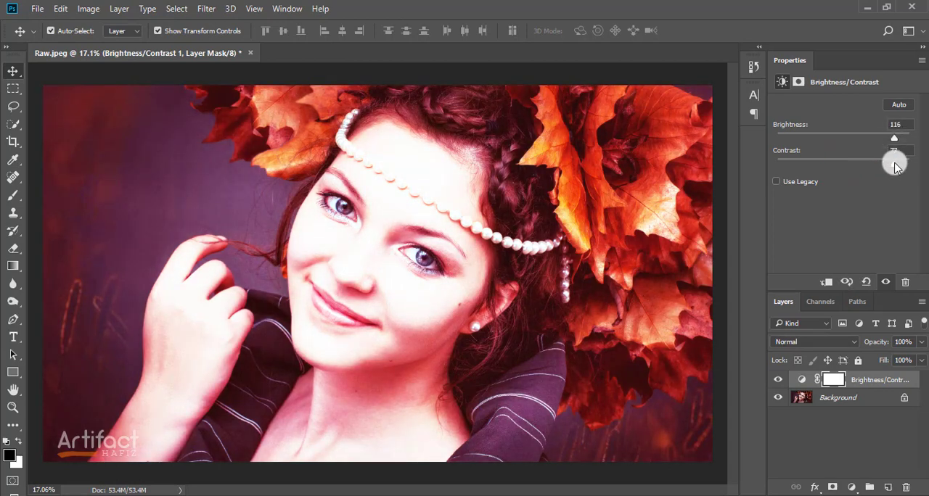
drag(894, 164, 835, 174)
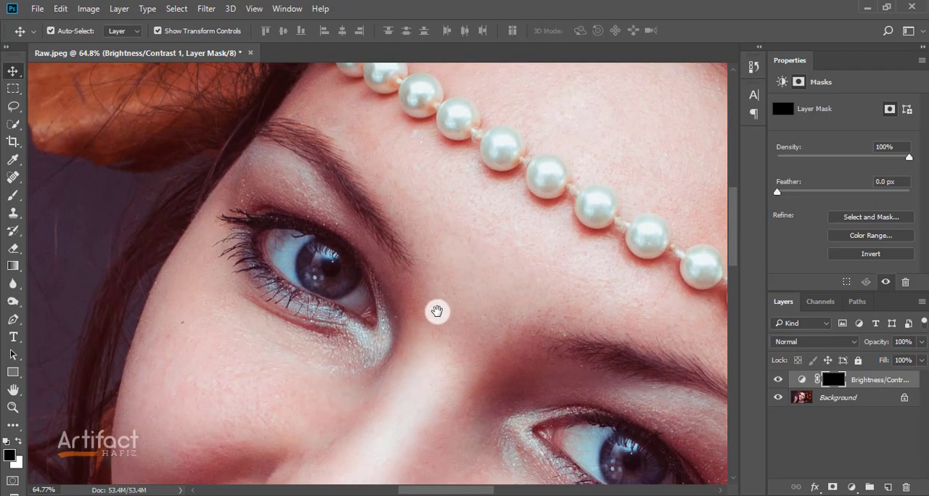
mouse_move(195, 308)
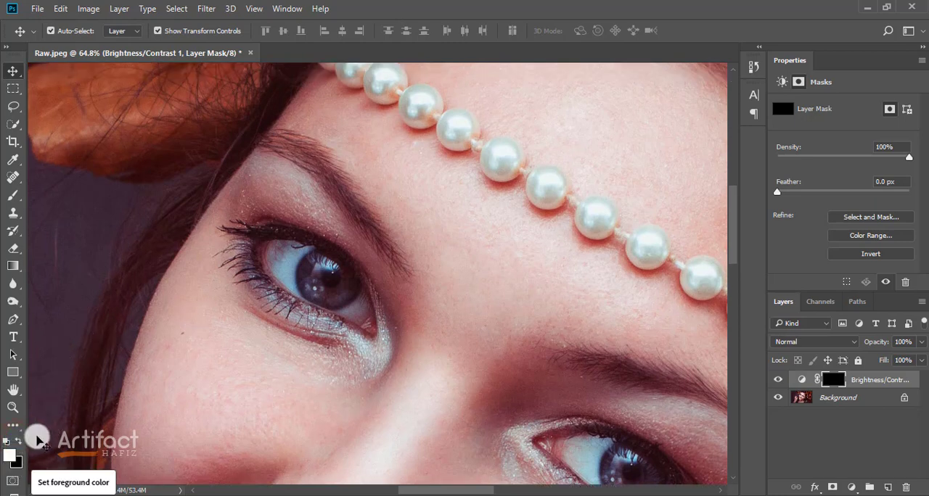
Step: Make white the foreground colour and lower the brush opacity to about 13%
click(12, 201)
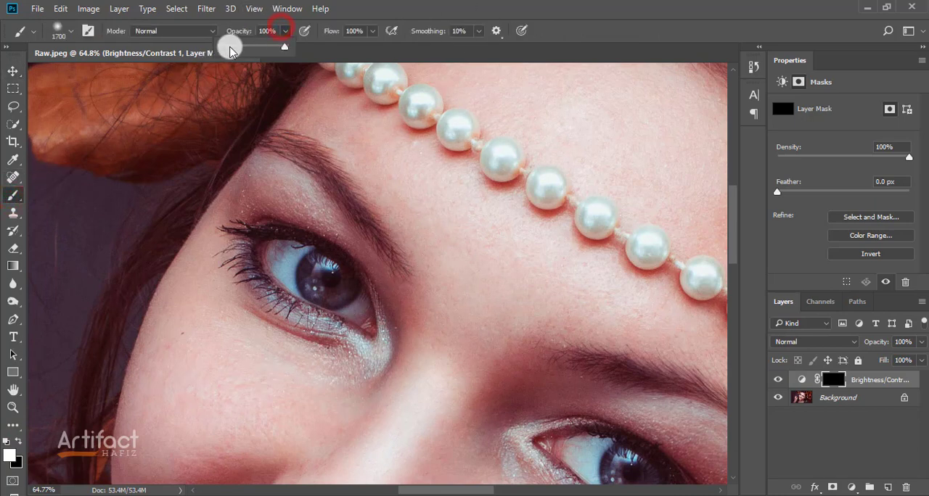
drag(283, 46, 232, 46)
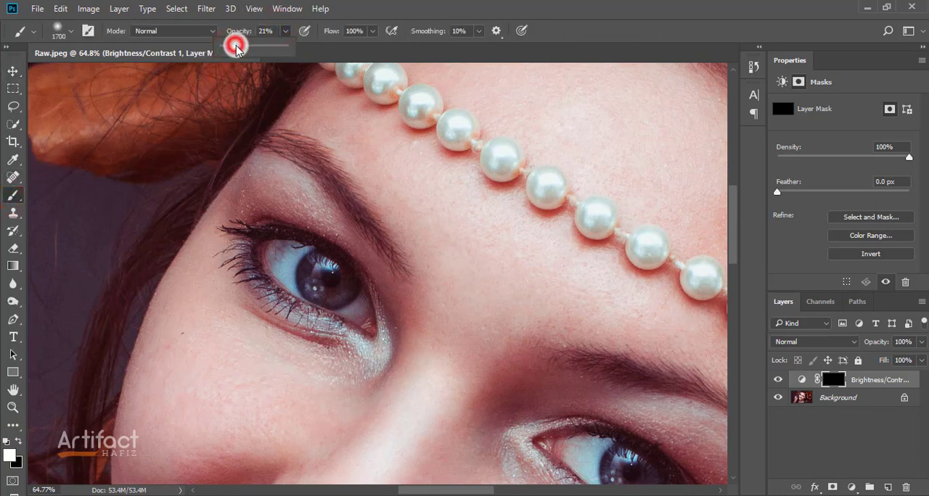
drag(235, 47, 229, 48)
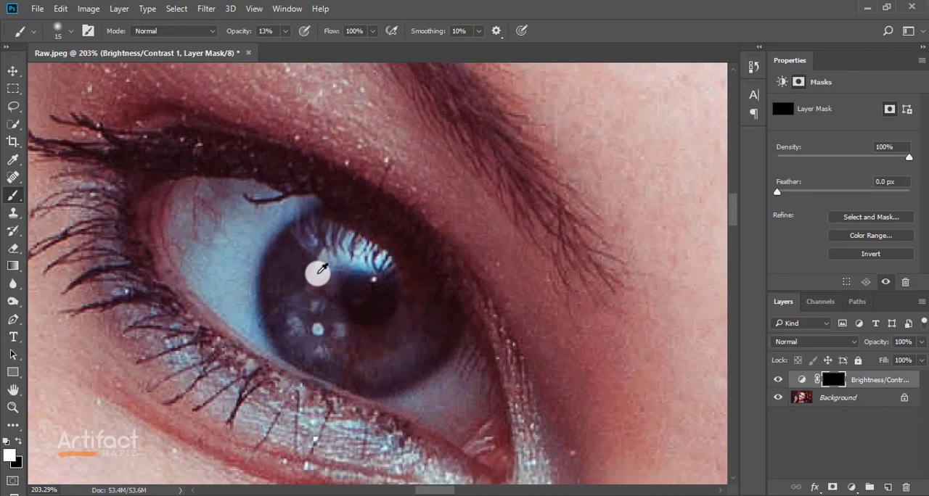
Step: Raise the brush opacity to 46% for painting the eye highlights into the mask
click(331, 279)
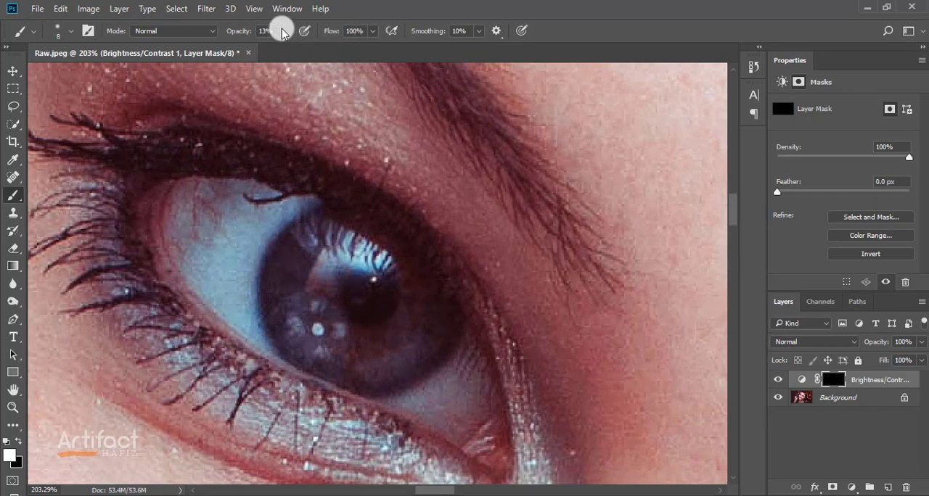
drag(281, 31, 305, 48)
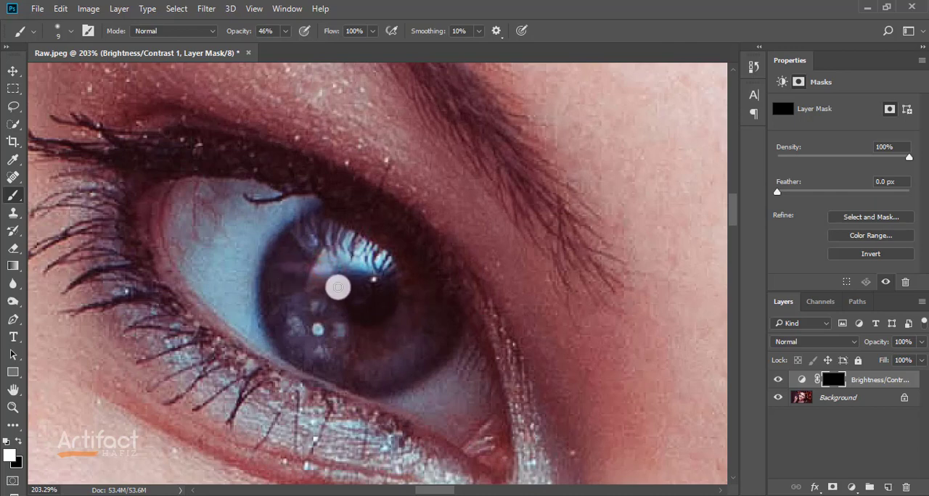
mouse_move(325, 290)
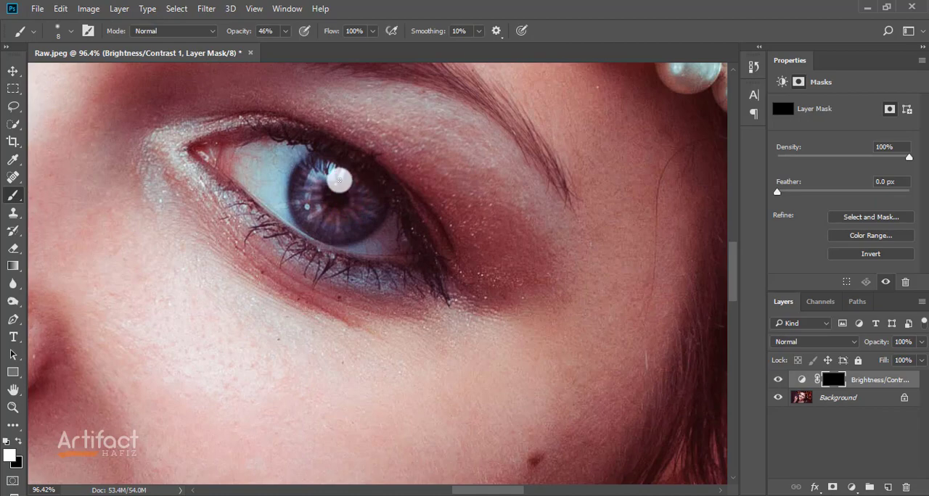
Step: Select the Brightness/Contrast adjustment thumbnail to show its properties again
click(333, 182)
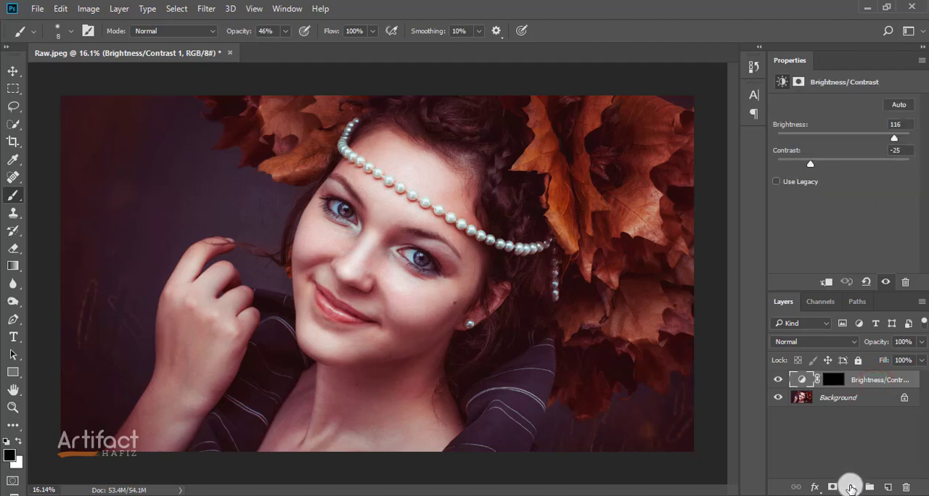
Step: Add a Gradient Map adjustment layer using the violet-to-orange preset
click(850, 487)
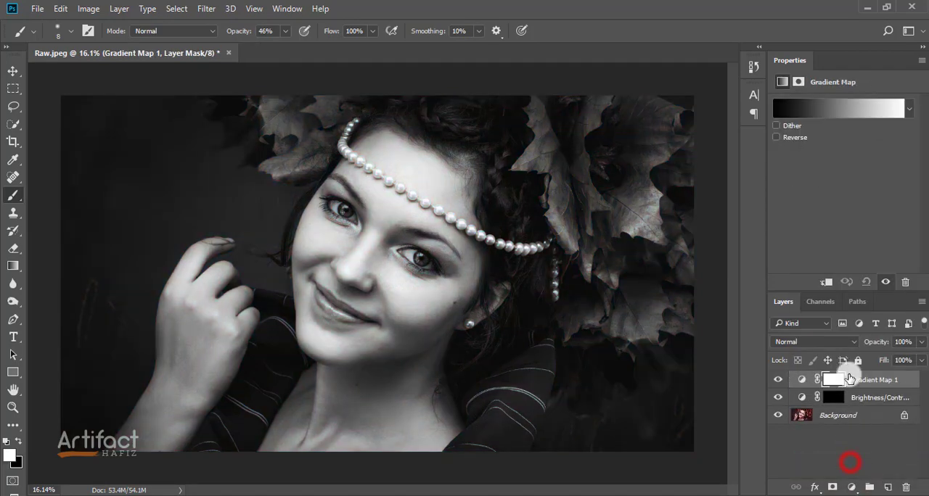
click(839, 107)
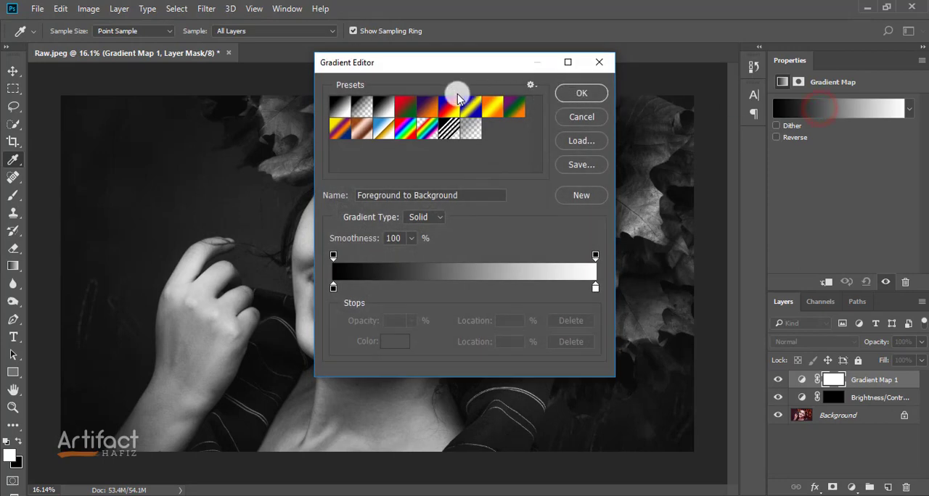
click(448, 108)
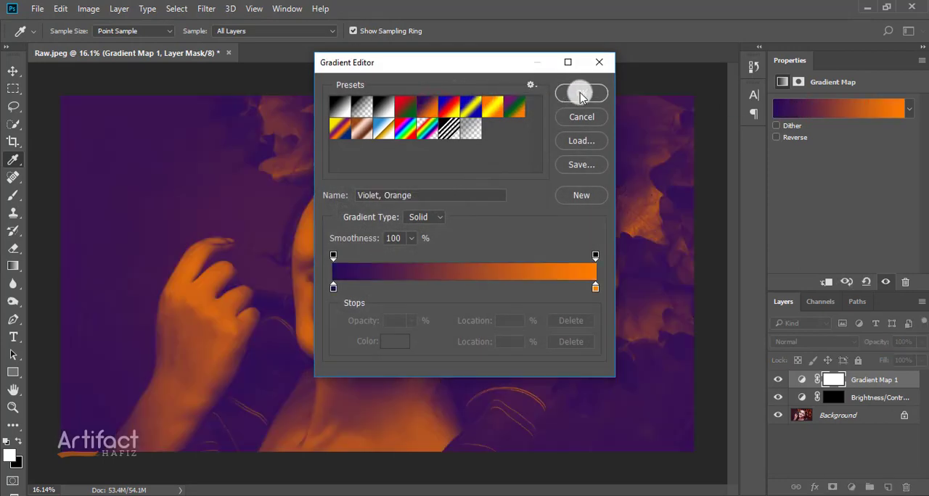
click(580, 93)
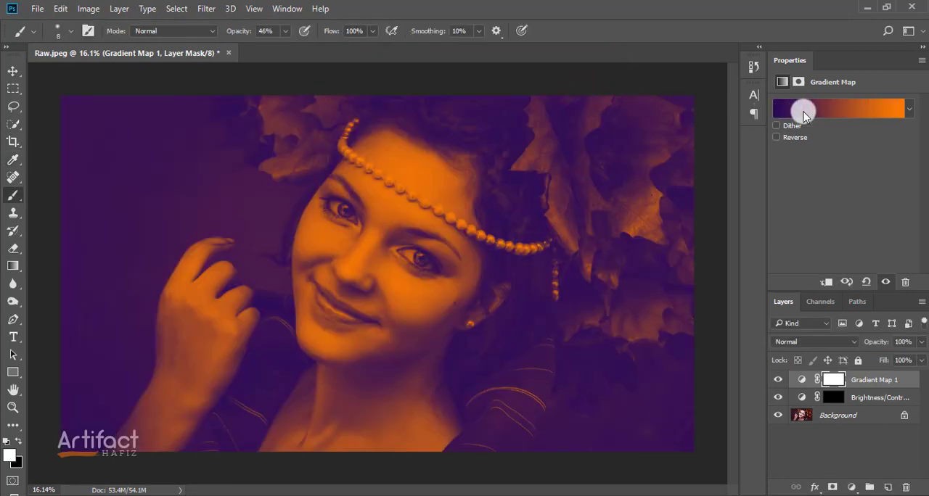
Step: Recolour the gradient's dark stop to teal, confirm the teal-to-orange gradient and set its blend mode
click(842, 109)
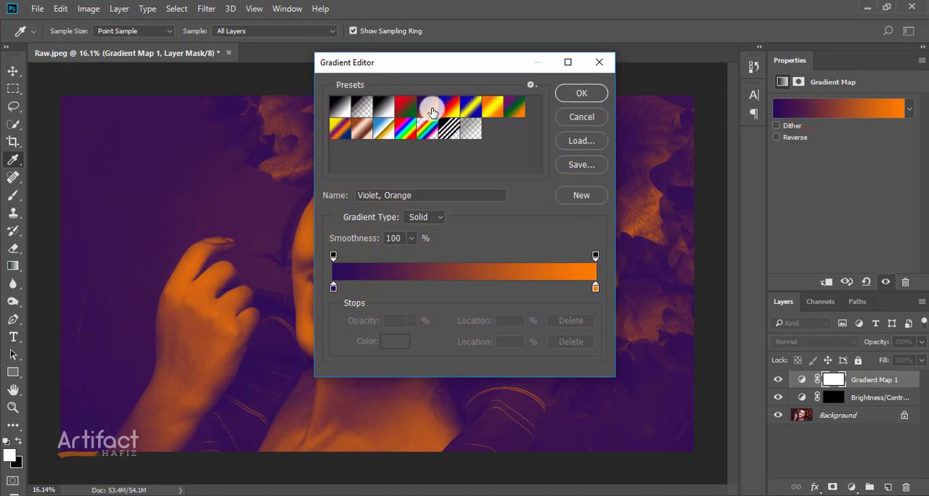
click(334, 287)
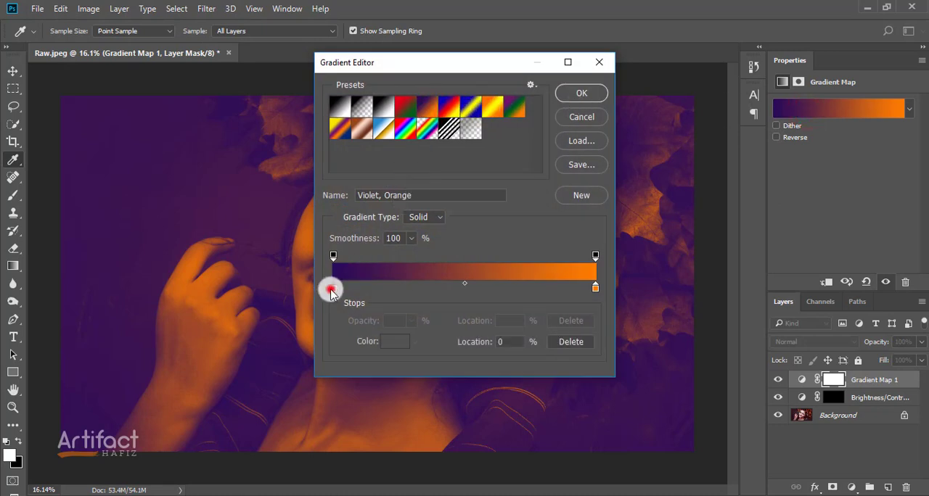
click(395, 341)
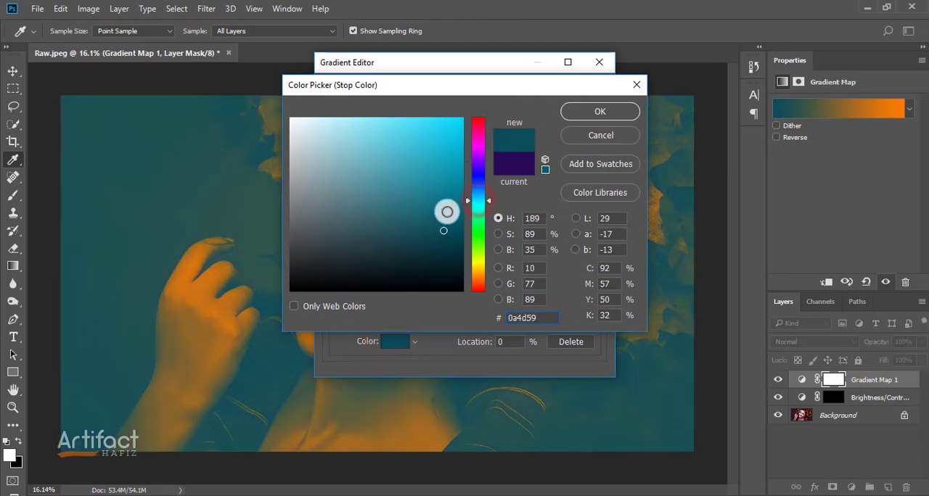
click(599, 111)
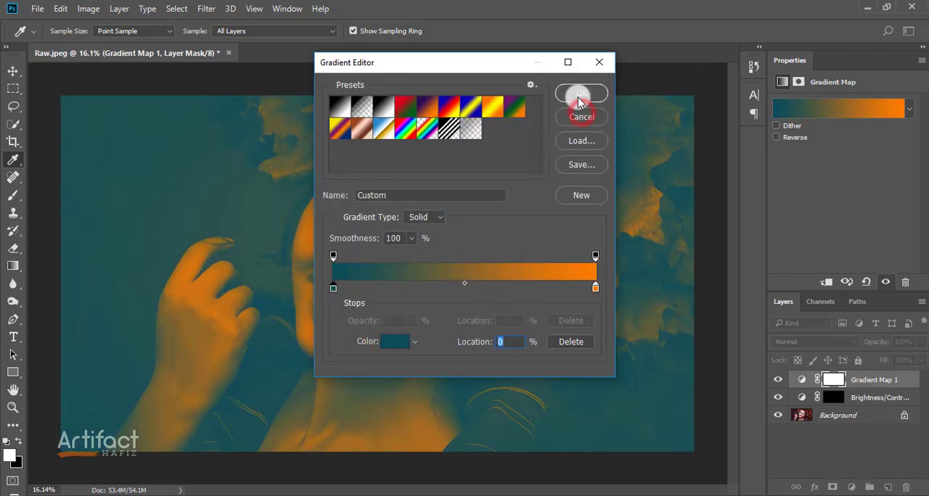
click(581, 94)
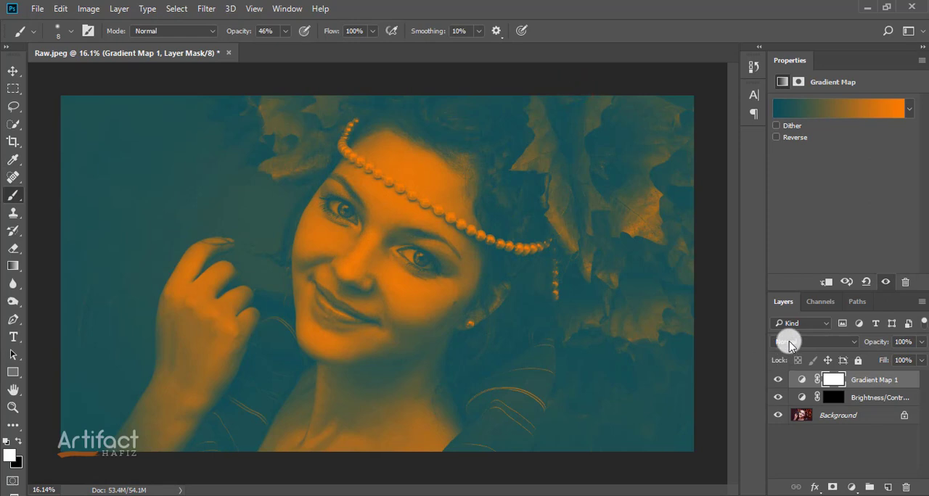
click(813, 343)
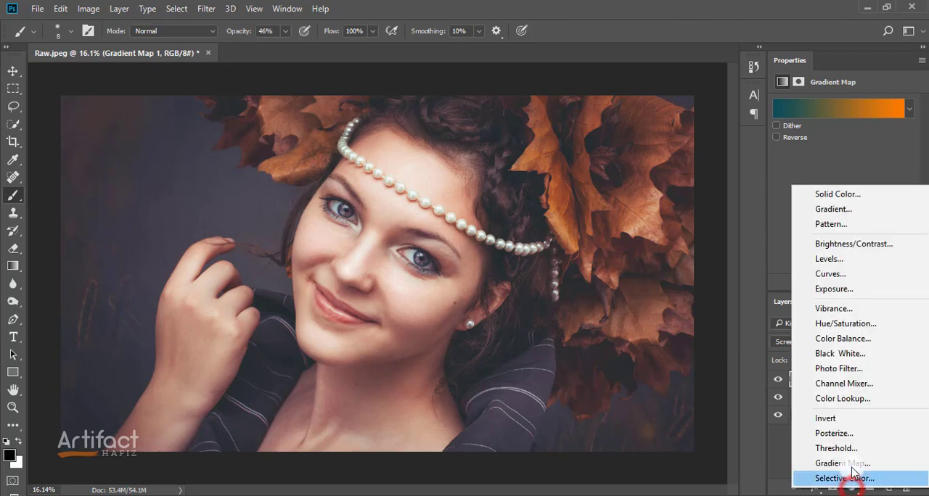
Step: Add a Color Lookup adjustment layer with the Kodak 5218 Kodak 2395 (by Adobe).cube 3DLUT
click(842, 398)
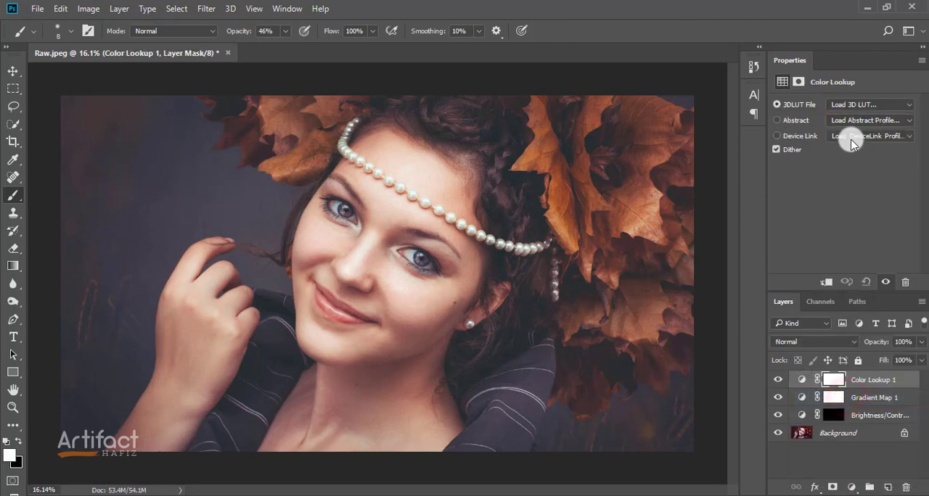
click(868, 104)
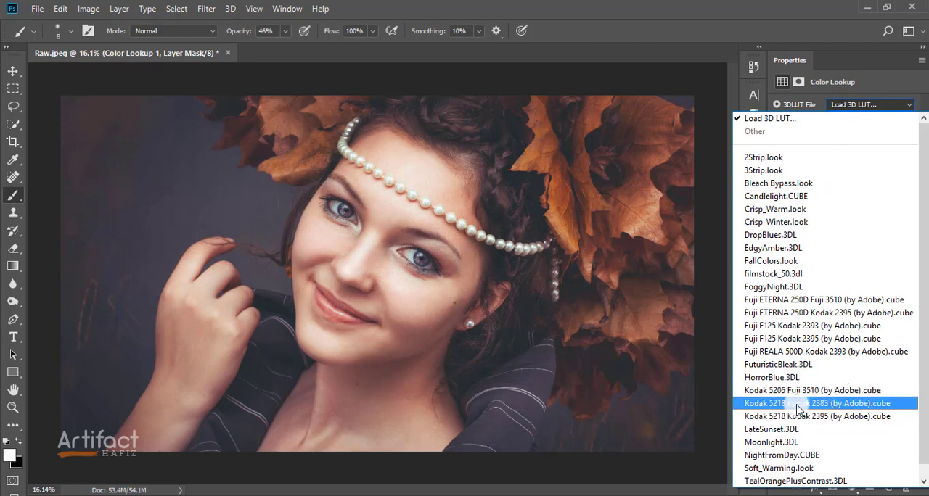
click(813, 403)
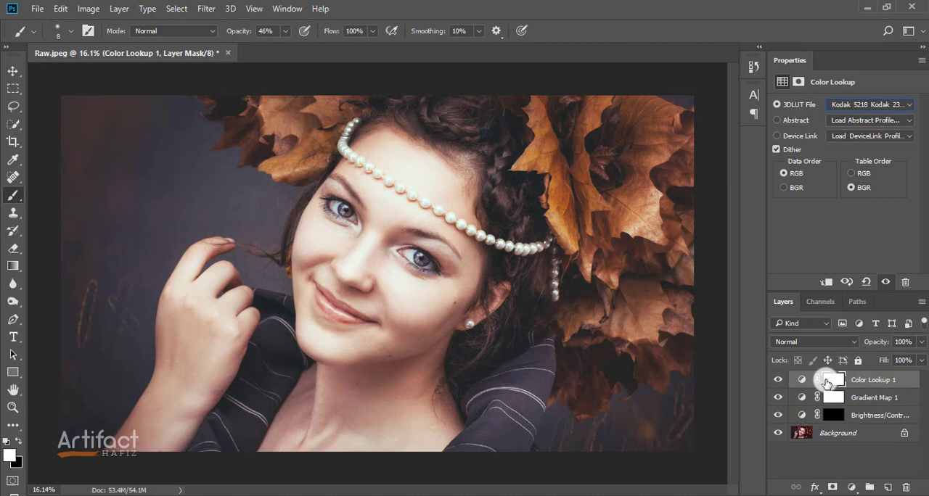
Step: Set the Color Lookup layer's opacity to 82%
click(778, 380)
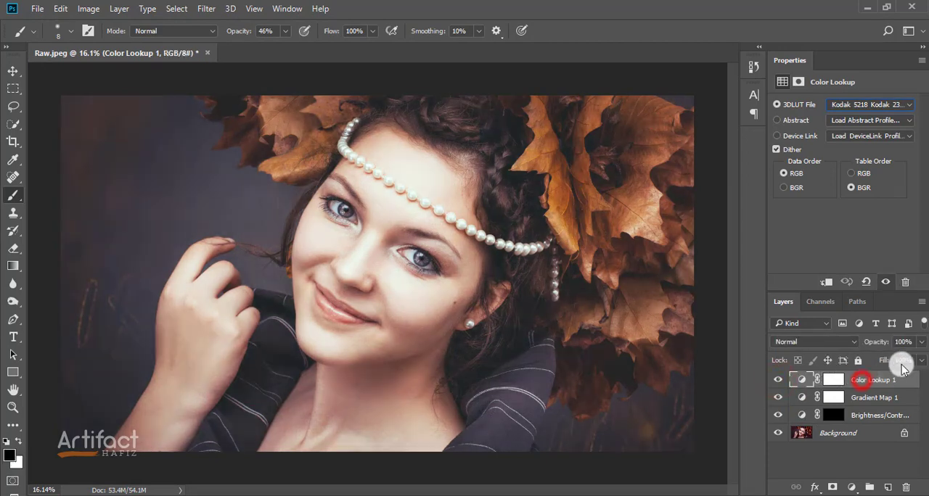
drag(922, 360, 893, 360)
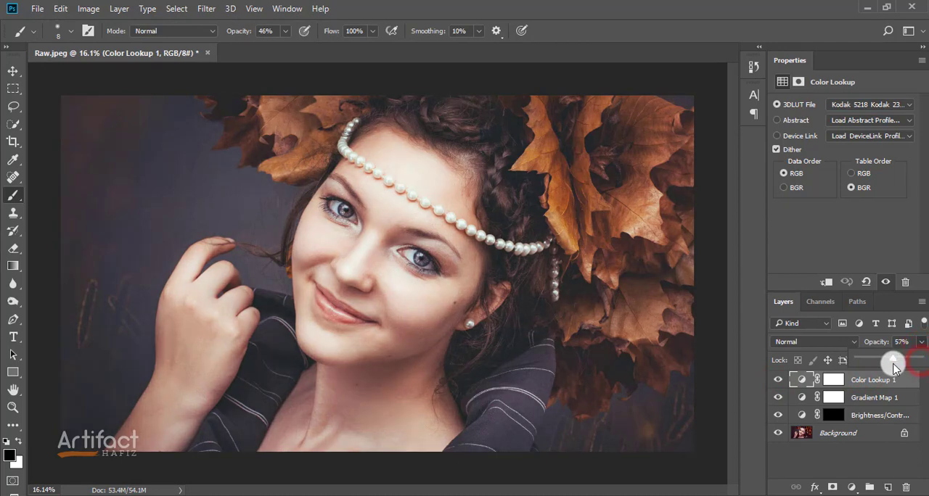
drag(893, 363, 909, 363)
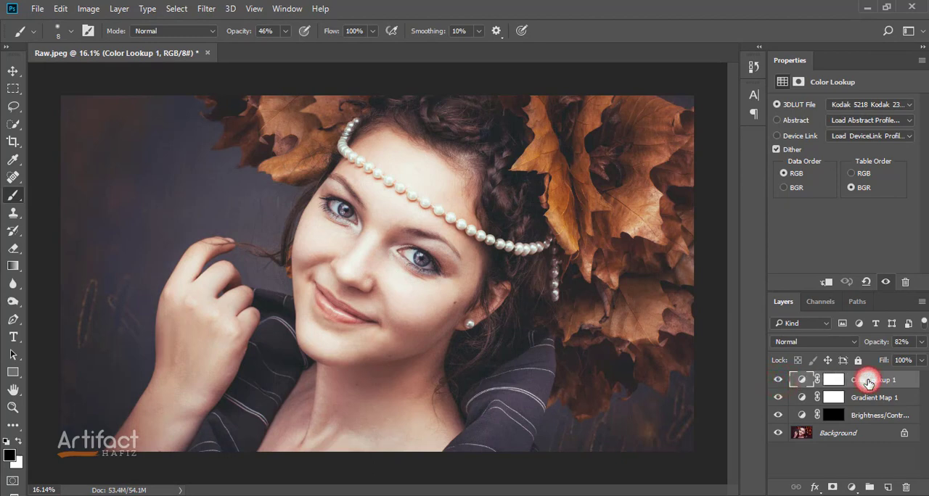
mouse_move(868, 380)
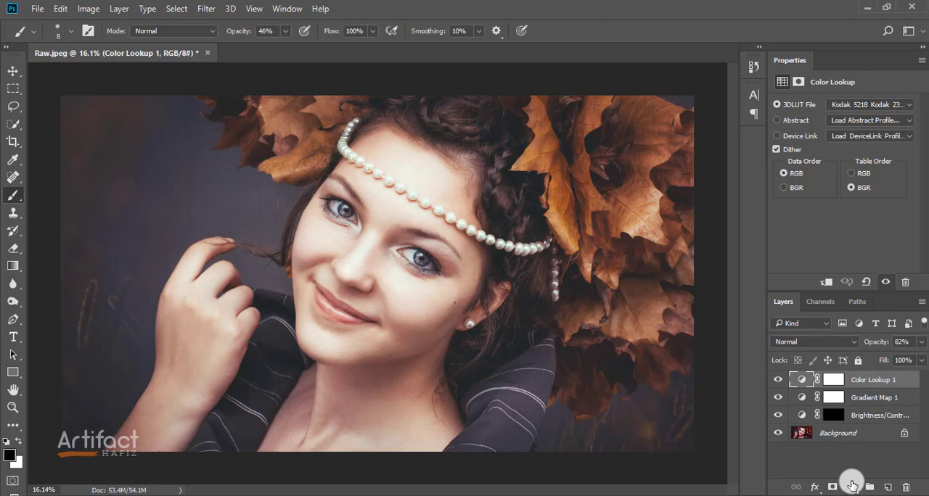
Step: Add a Levels adjustment layer with the white input slider moved left to brighten highlights
click(851, 486)
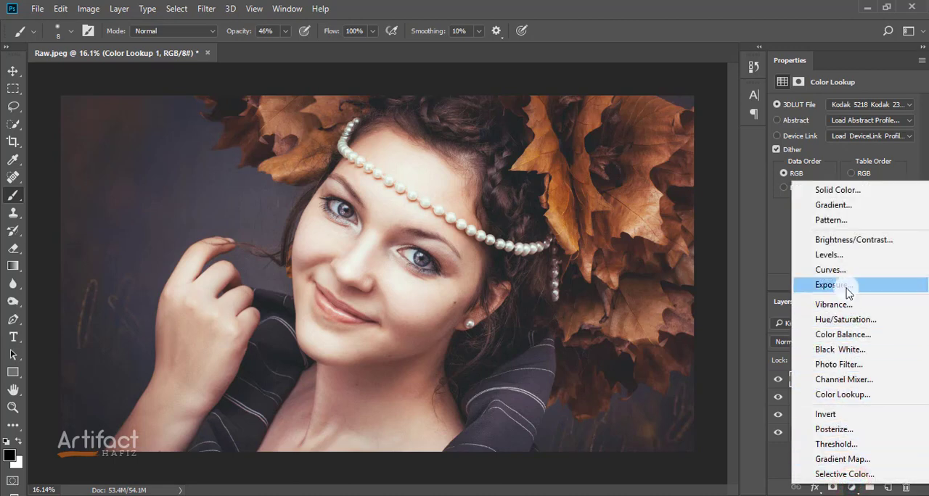
click(829, 256)
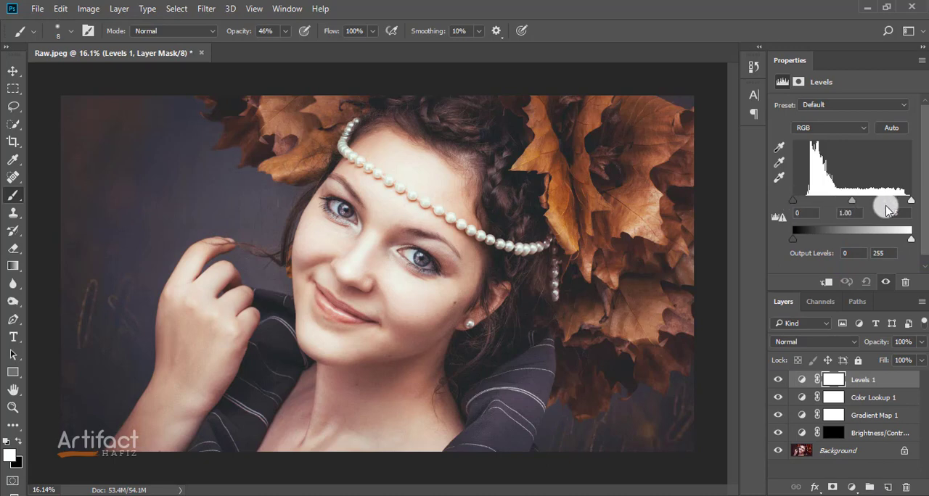
drag(912, 200, 906, 200)
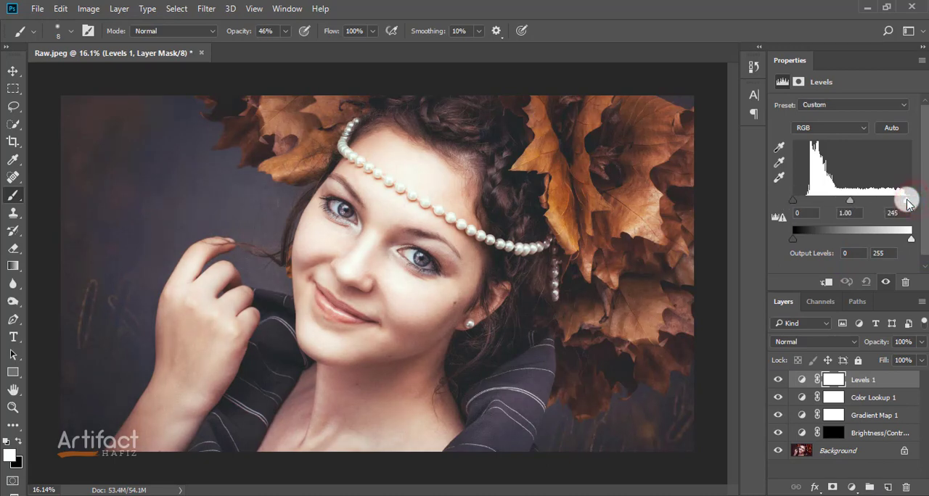
drag(907, 201, 903, 201)
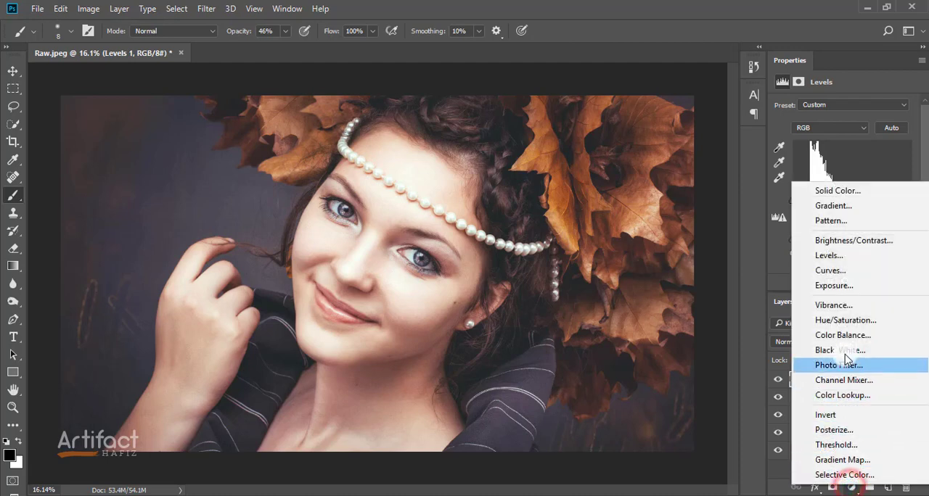
Step: Add a Gradient fill layer using Foreground to Transparent with Radial style
click(834, 206)
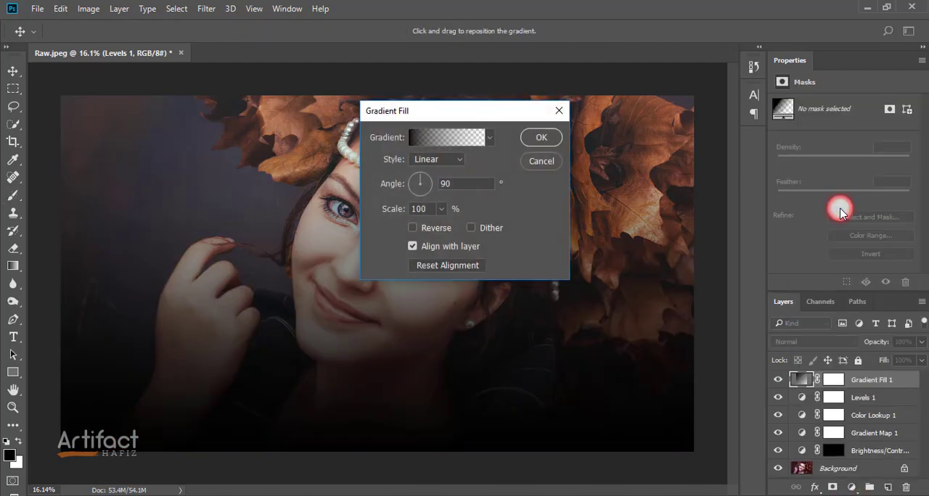
click(446, 138)
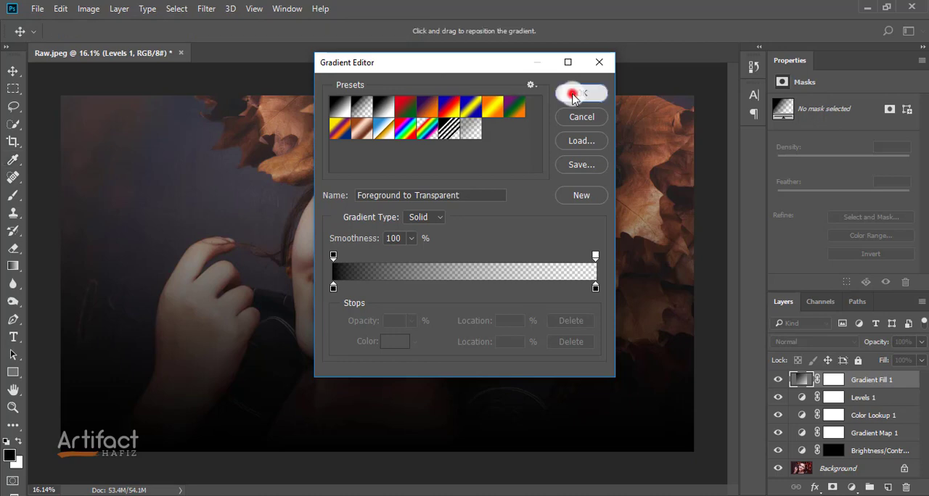
click(581, 93)
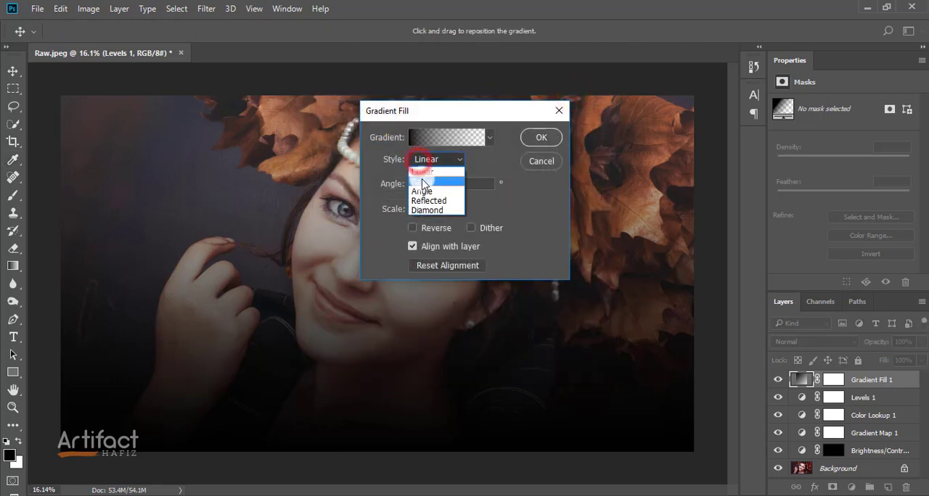
click(427, 180)
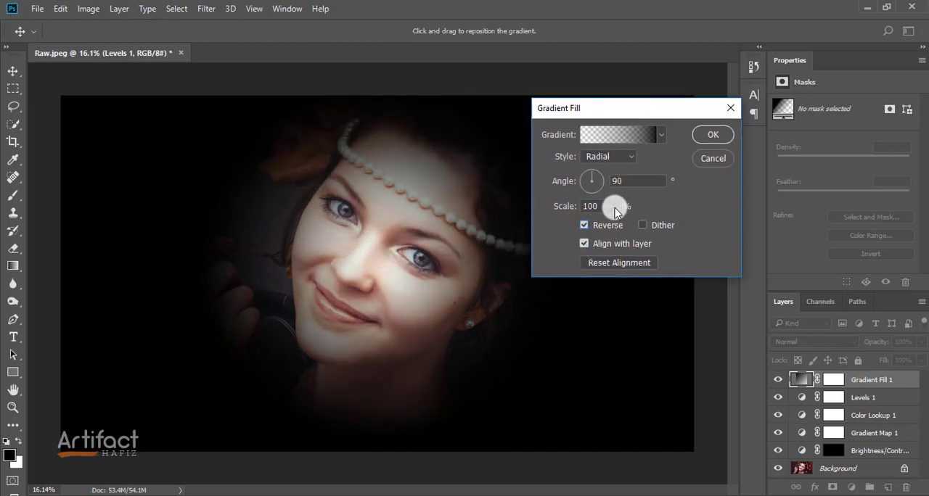
Step: Enlarge the reversed vignette's scale so the face stays lit and confirm the fill
drag(613, 206, 625, 225)
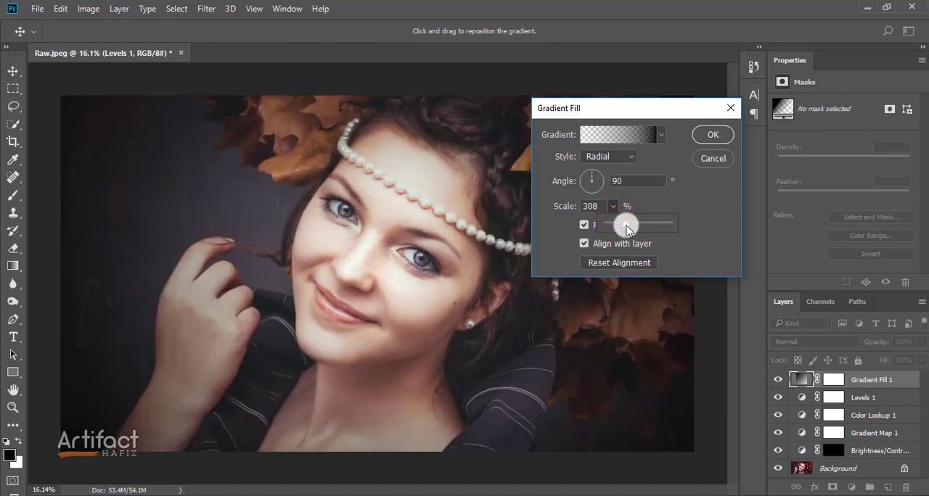
drag(626, 223, 637, 223)
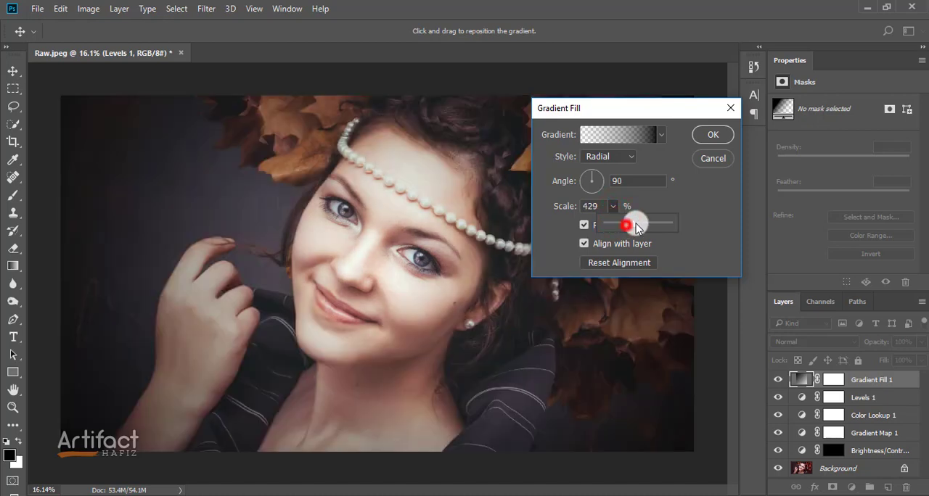
drag(627, 225, 631, 225)
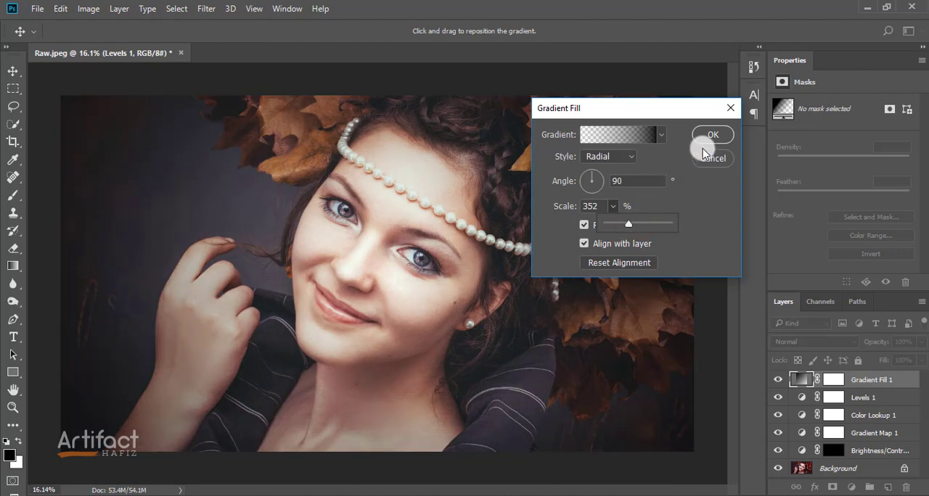
click(712, 135)
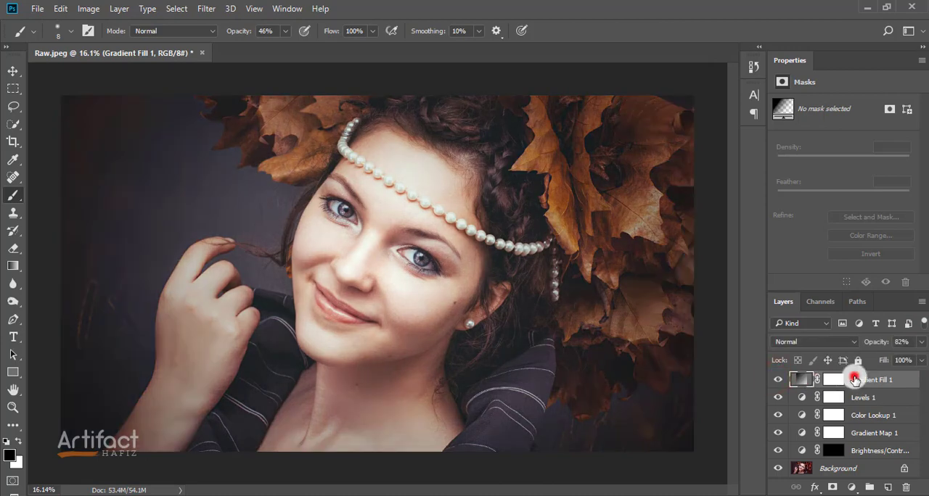
mouse_move(878, 415)
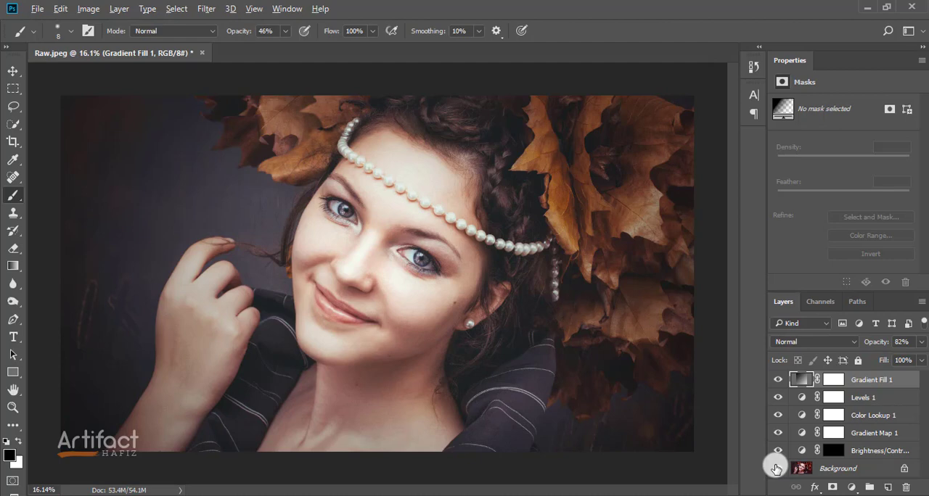
click(778, 467)
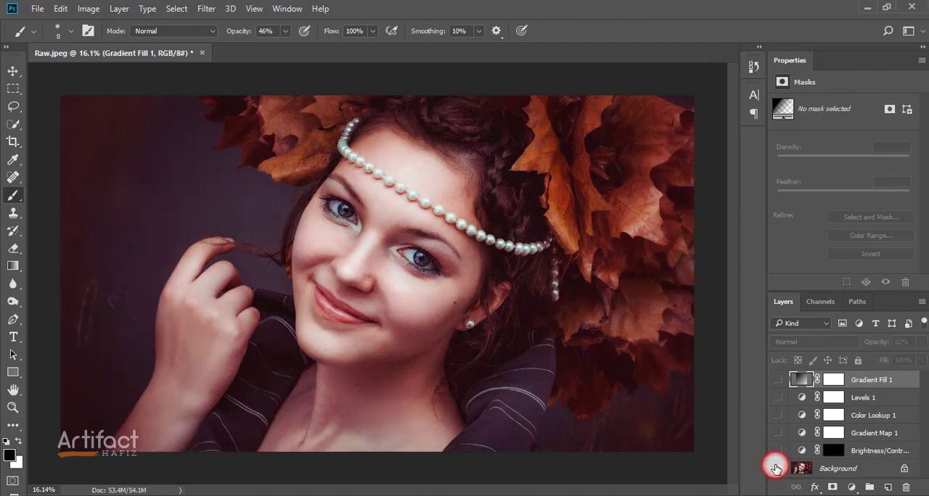
click(778, 468)
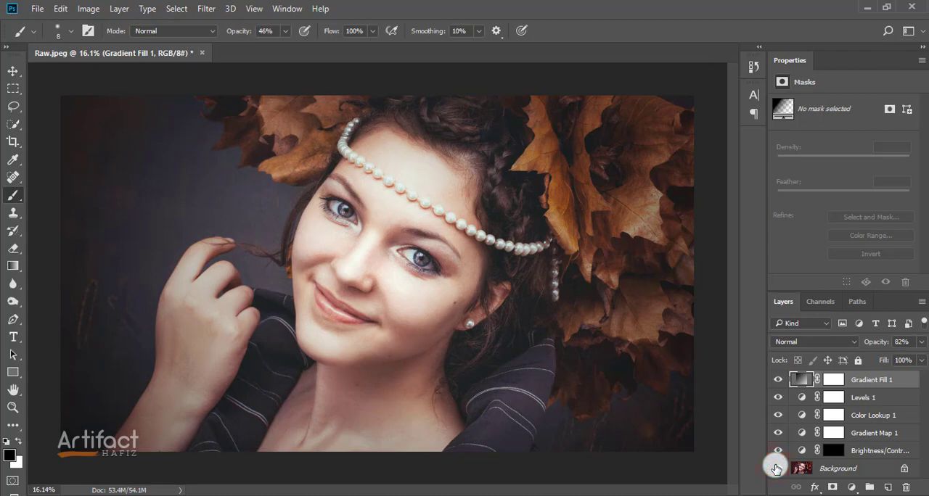